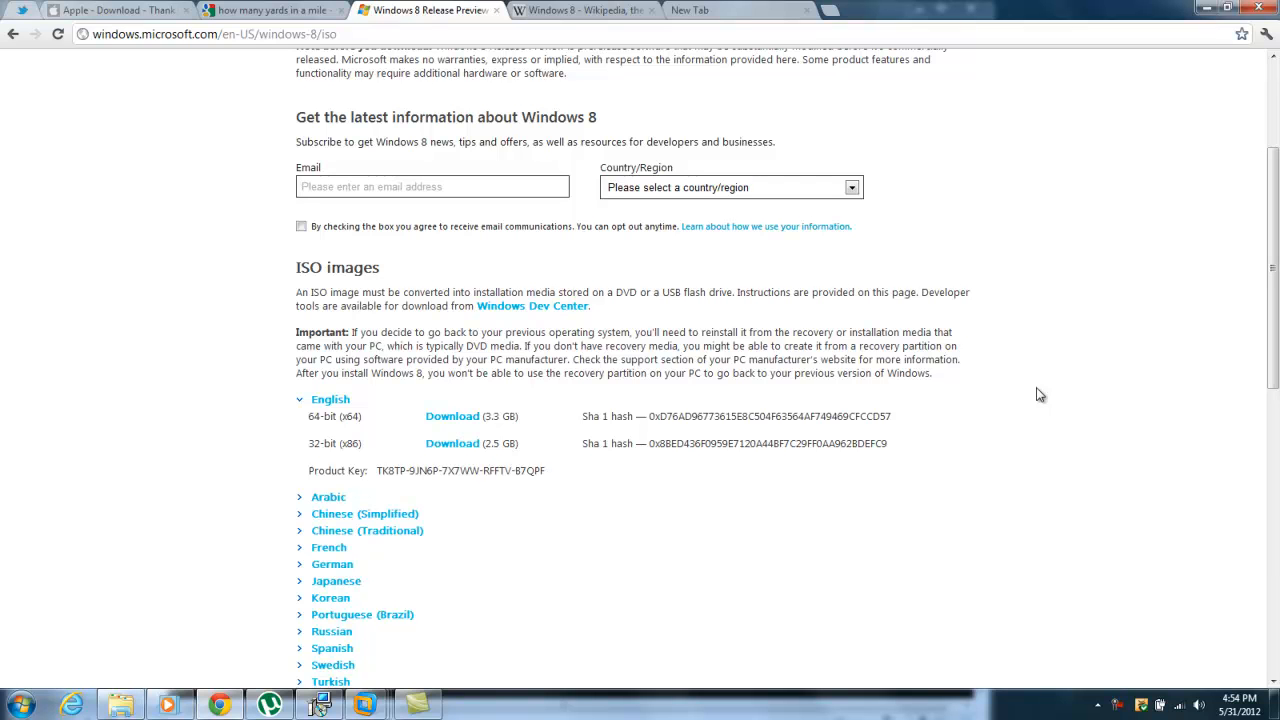
pyautogui.moveTo(460, 345)
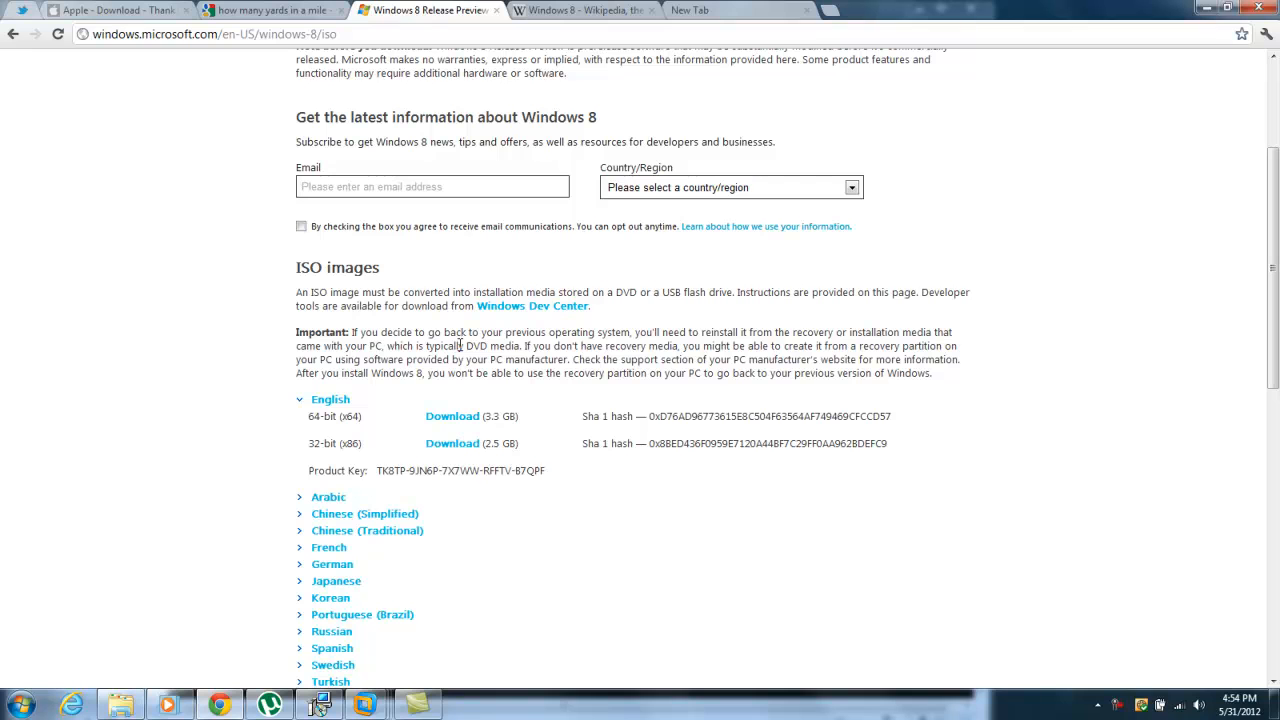
pyautogui.moveTo(387, 437)
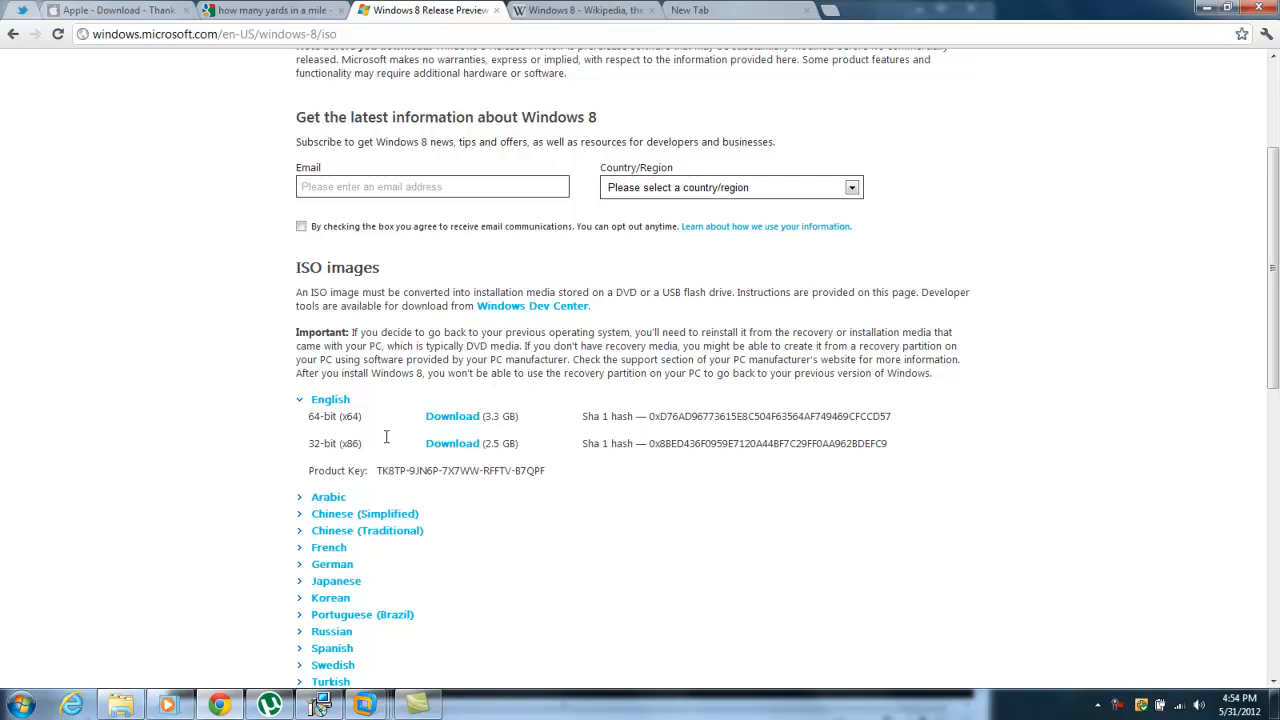
pyautogui.moveTo(430, 390)
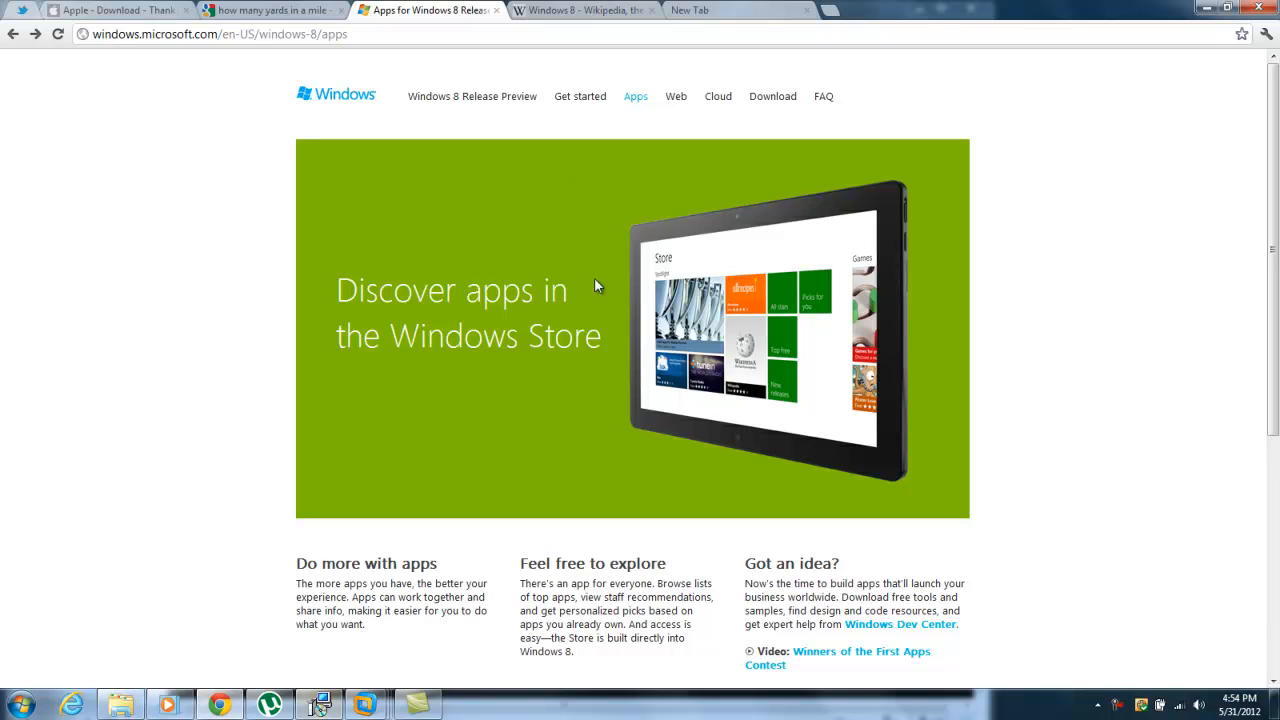
# Open the Windows 8 Release Preview overview page and browse its Highlights section
pyautogui.scroll(-3)
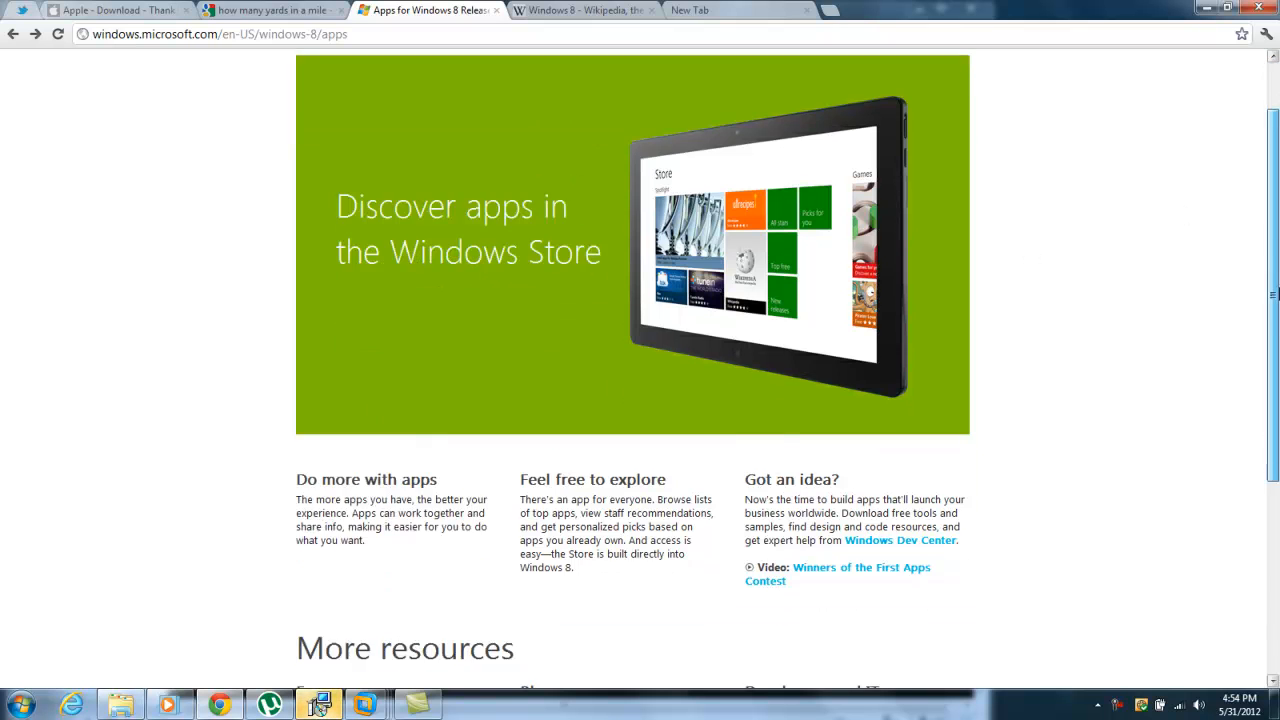
pyautogui.scroll(3)
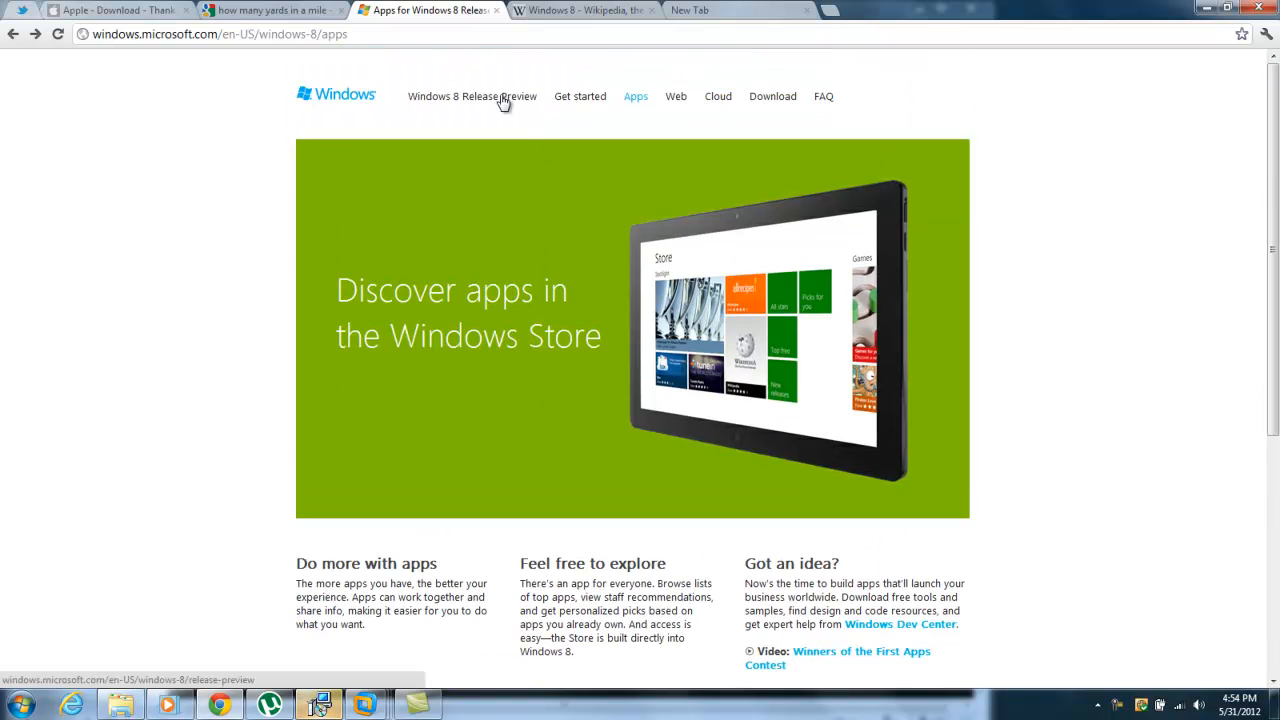
pyautogui.click(472, 96)
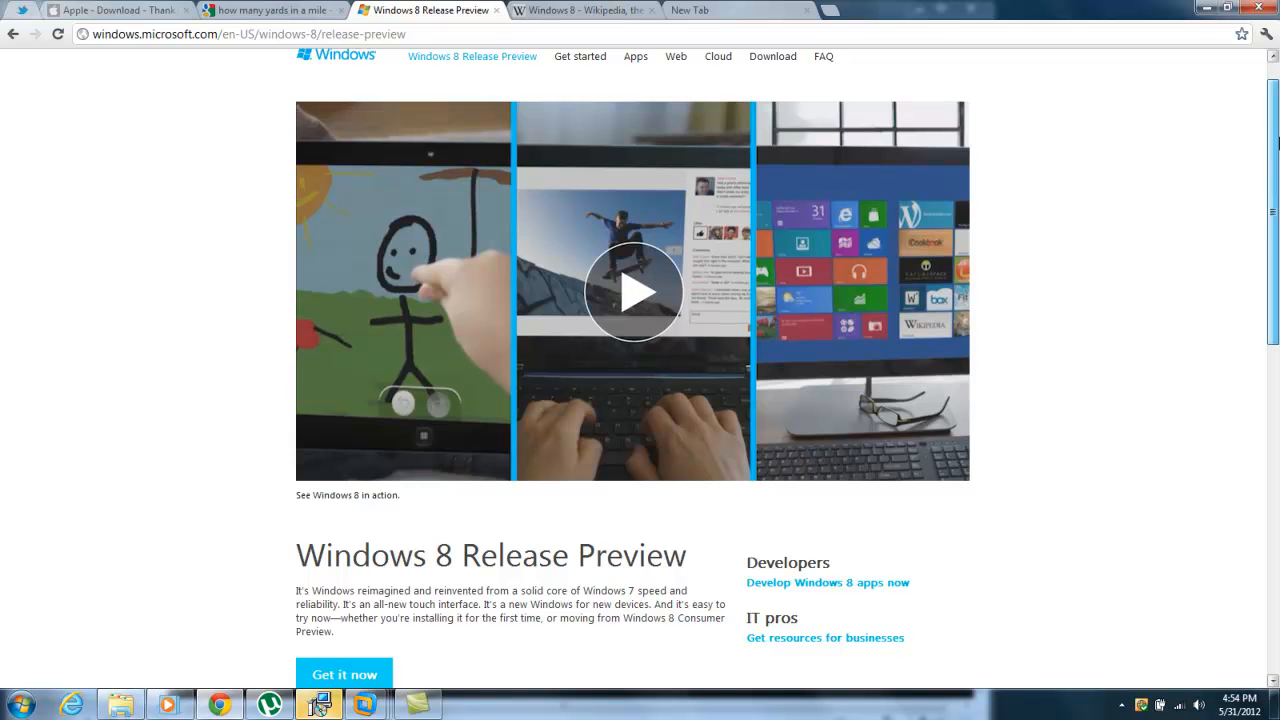
pyautogui.scroll(-3)
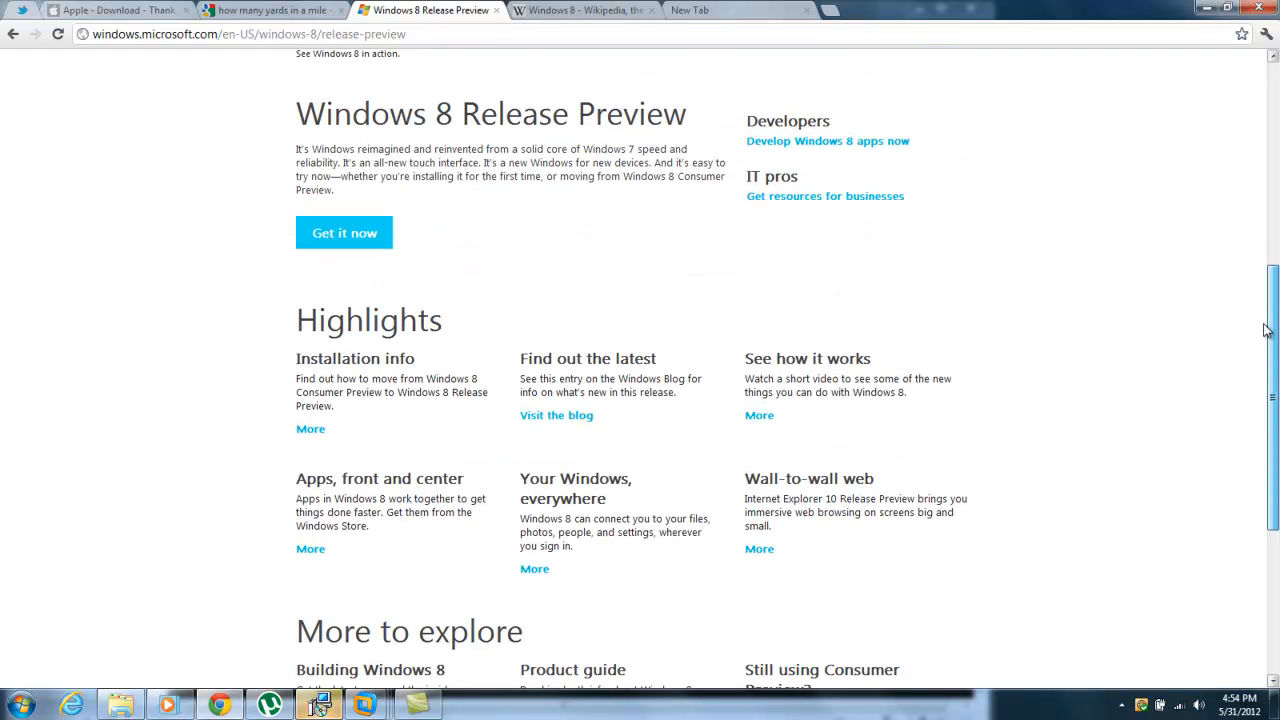
pyautogui.scroll(3)
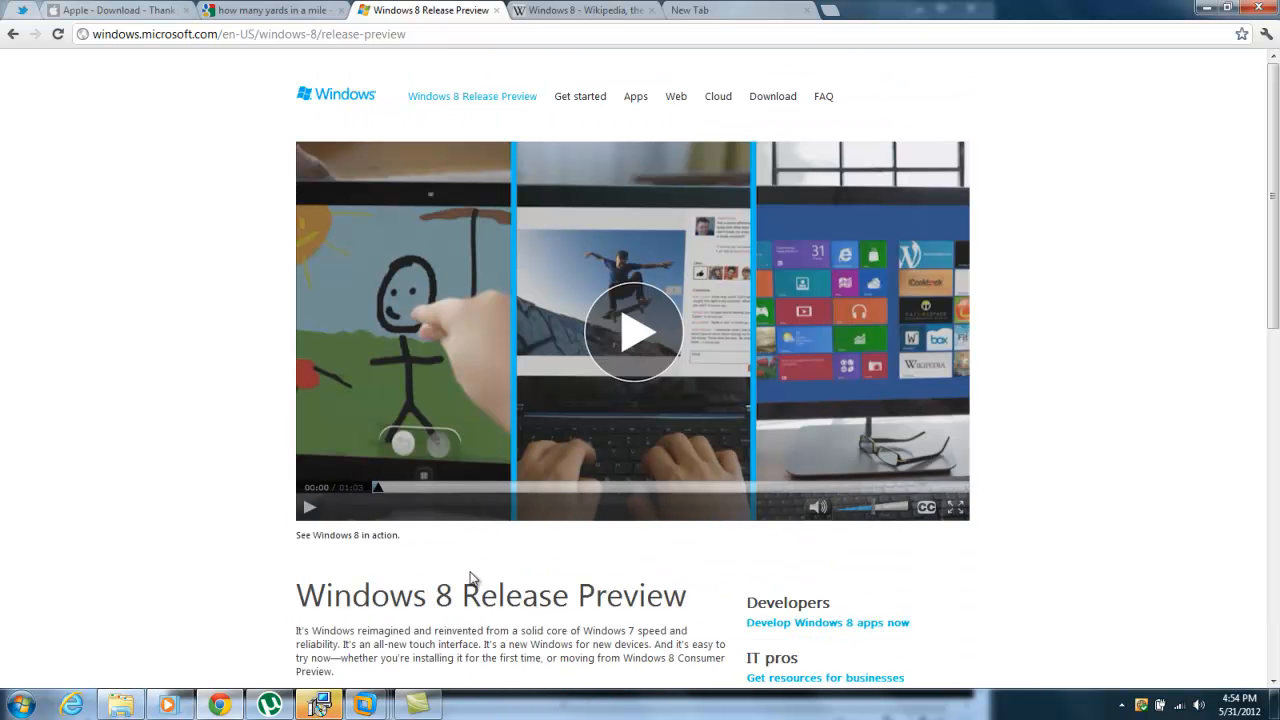
pyautogui.moveTo(293, 465)
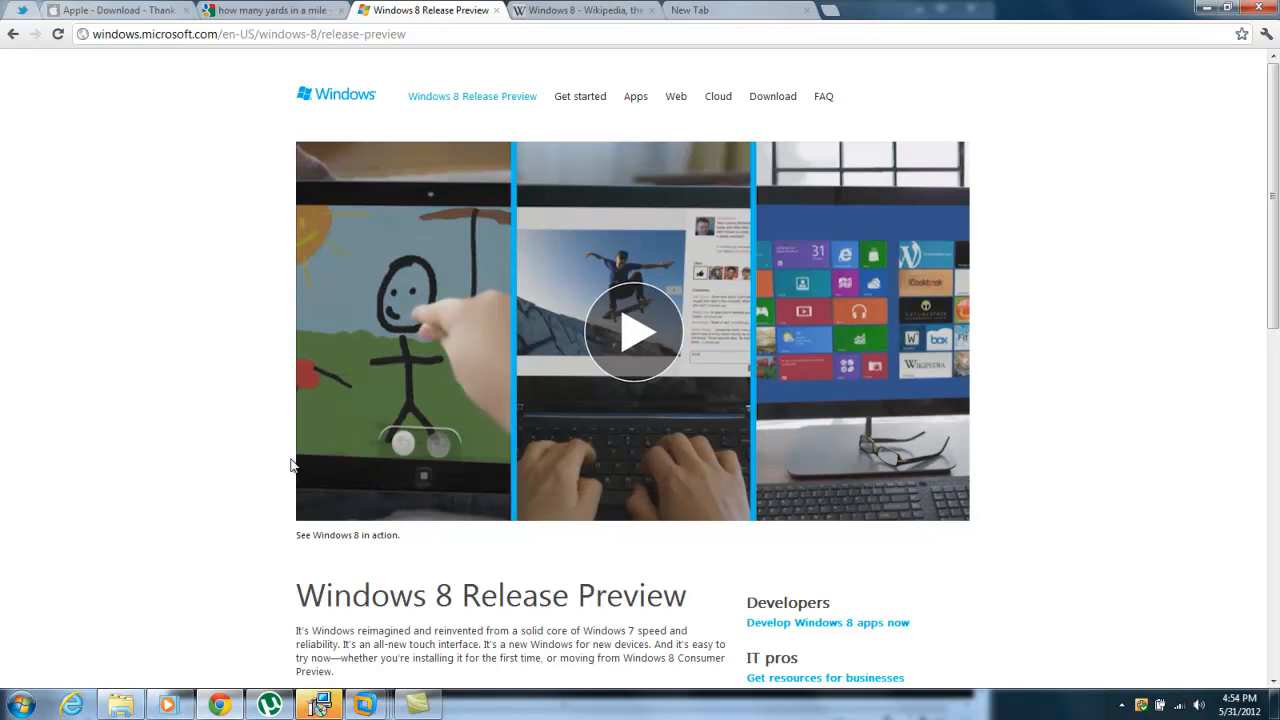